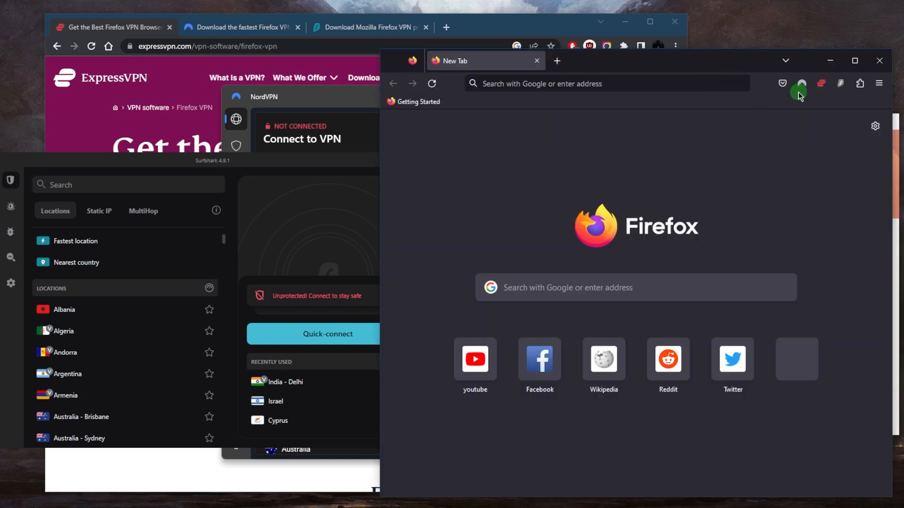
View the ExpressVPN extension's not-connected panel, then bring Chrome's ExpressVPN add-on page forward
click(819, 83)
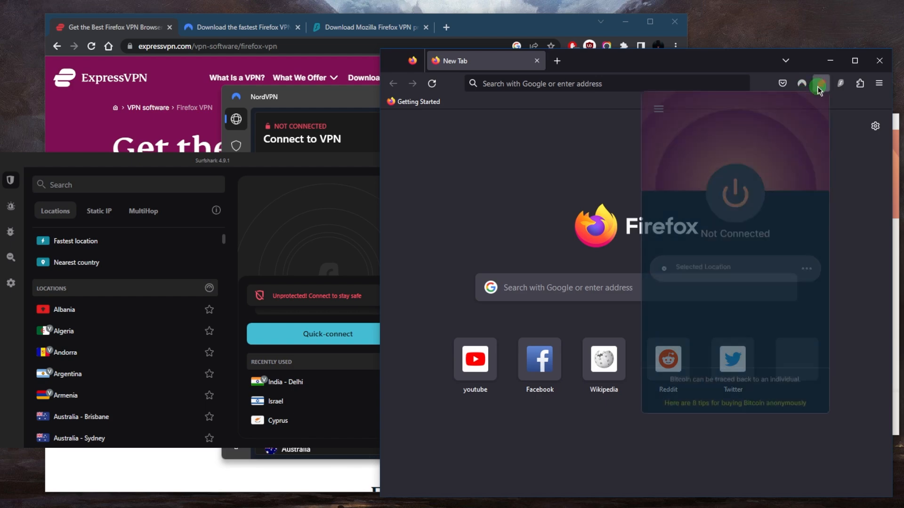
click(840, 83)
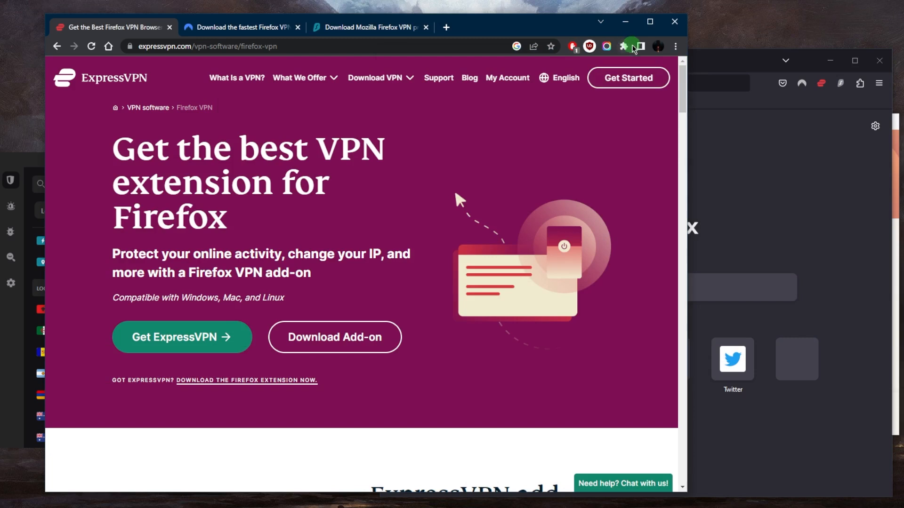
Review Chrome's ExpressVPN, NordVPN and Surfshark extensions, then open NordVPN's Firefox proxy page
click(623, 46)
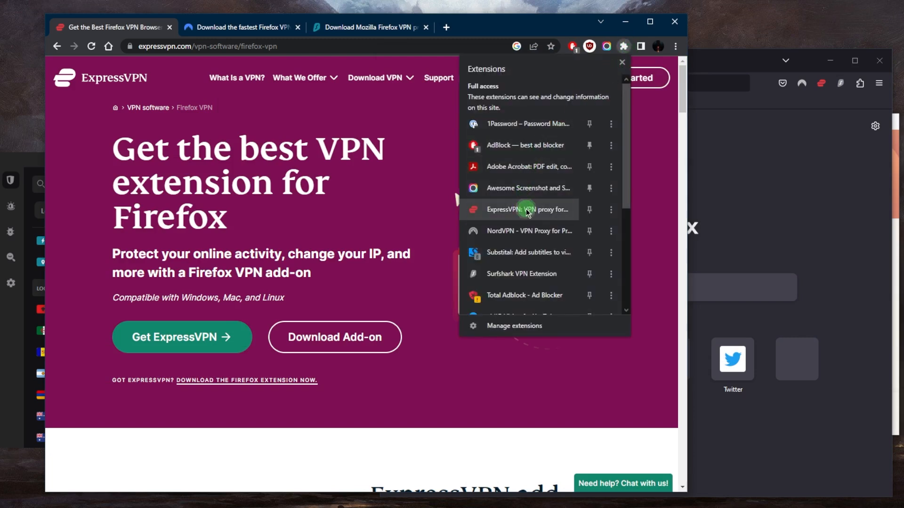
click(520, 210)
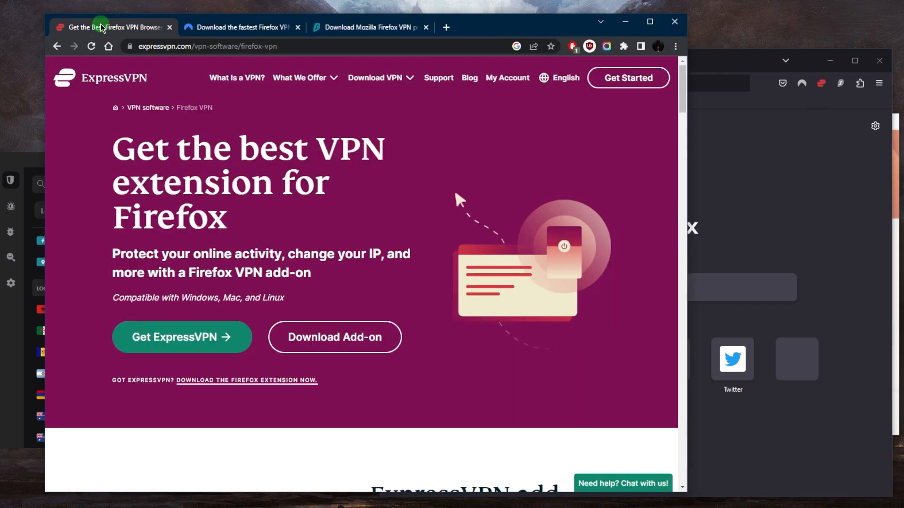
click(247, 28)
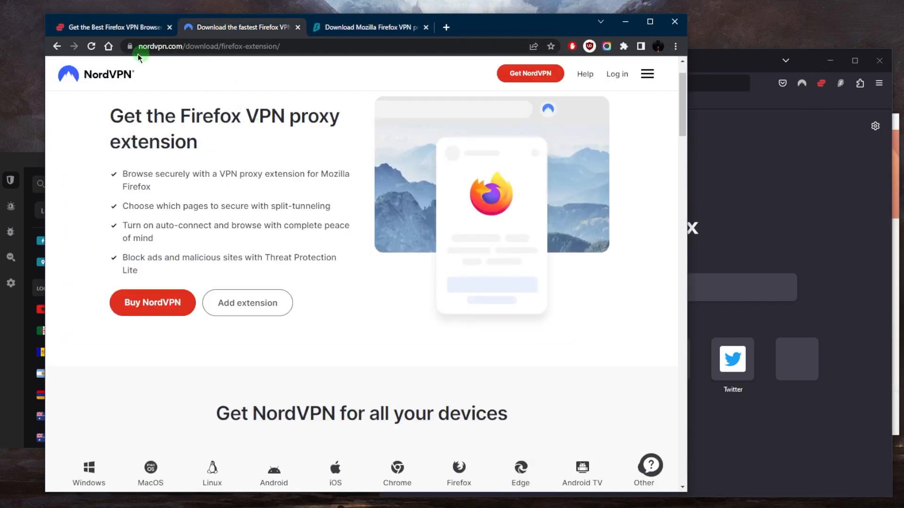
mouse_move(818, 161)
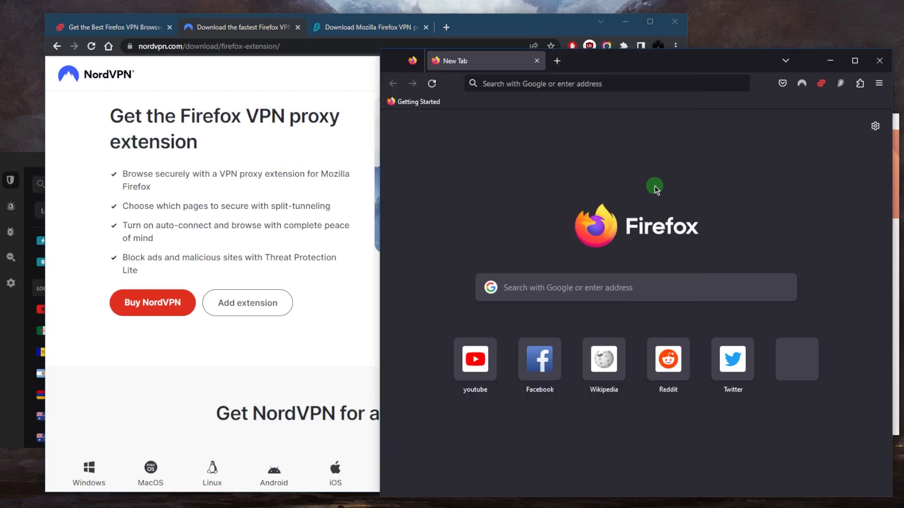
mouse_move(330, 222)
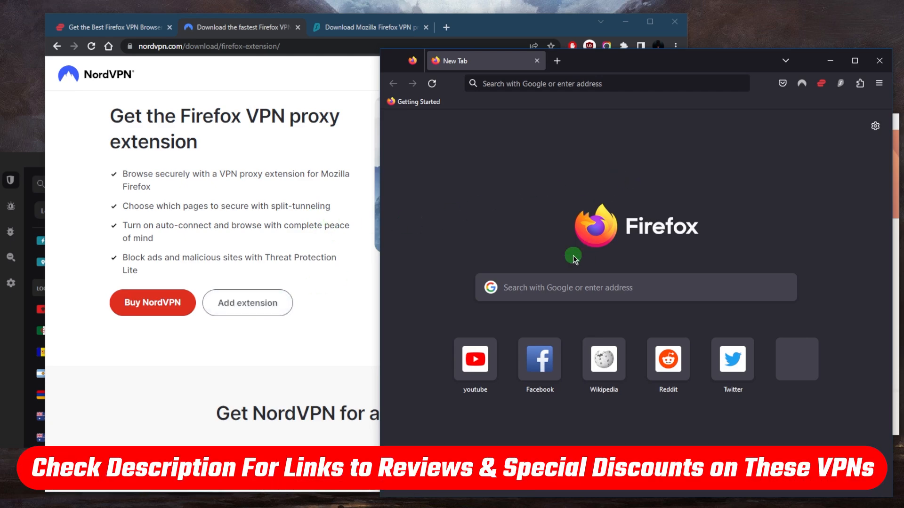
mouse_move(597, 275)
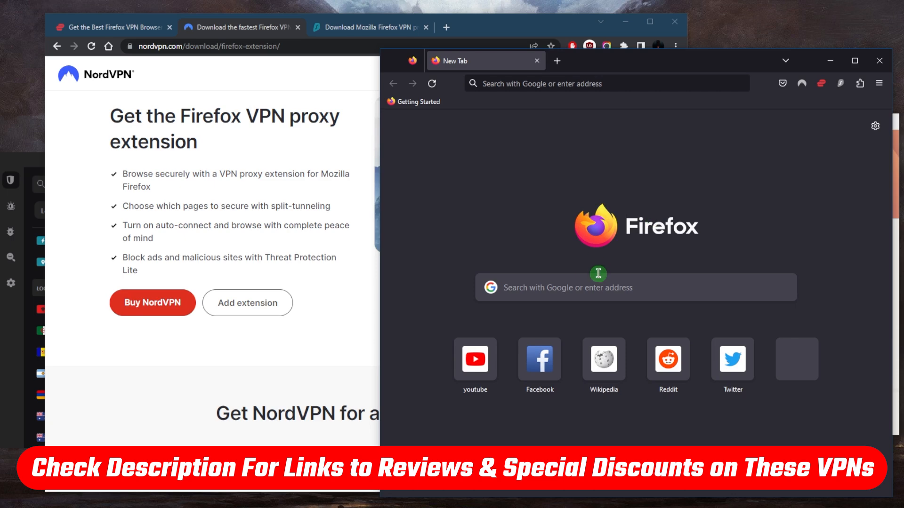
mouse_move(584, 267)
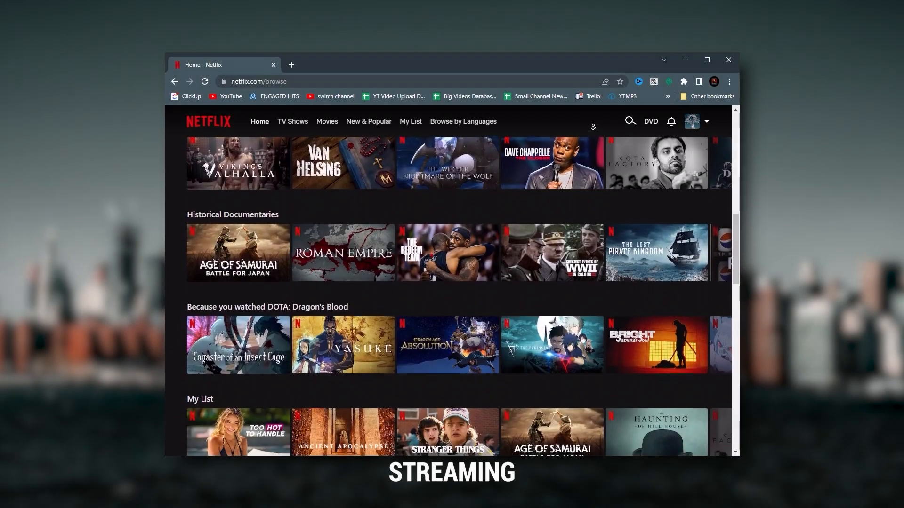
Scroll down through Netflix's catalogue rows
scroll(down, 3)
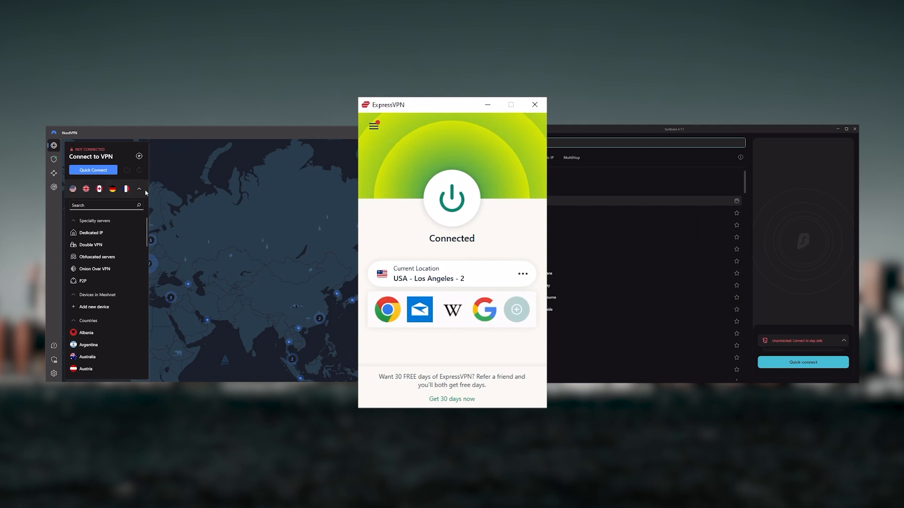
Open ExpressVPN's blog statement on the Andrey Karlov investigation
click(139, 189)
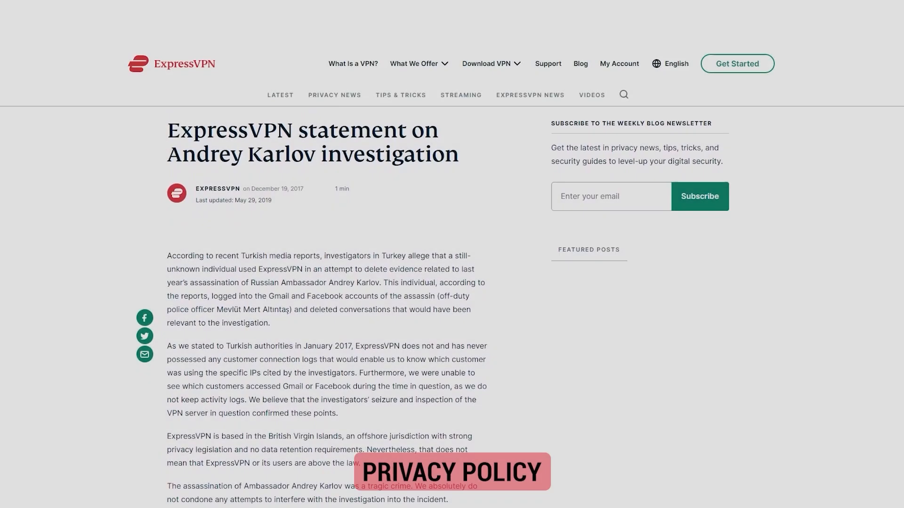
Scroll through ExpressVPN's no-connection-logs statement, ending at its VPN Locations list
scroll(down, 3)
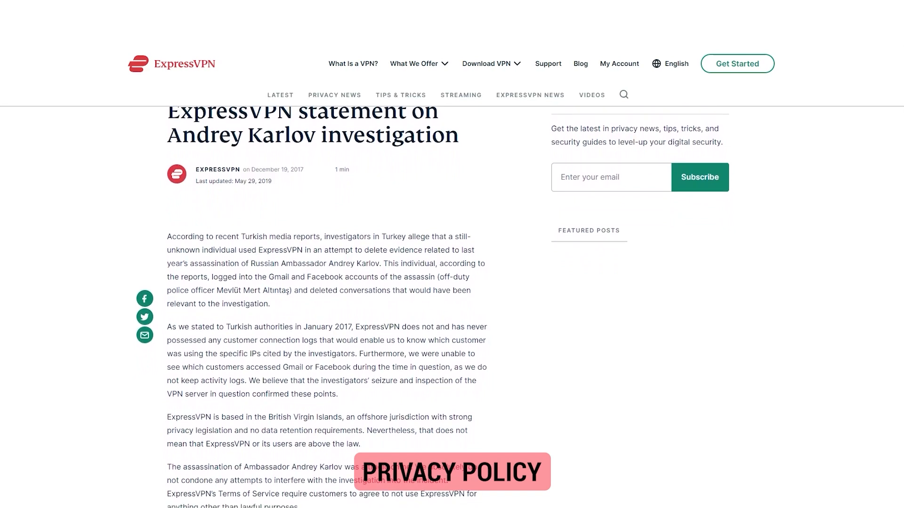
scroll(down, 3)
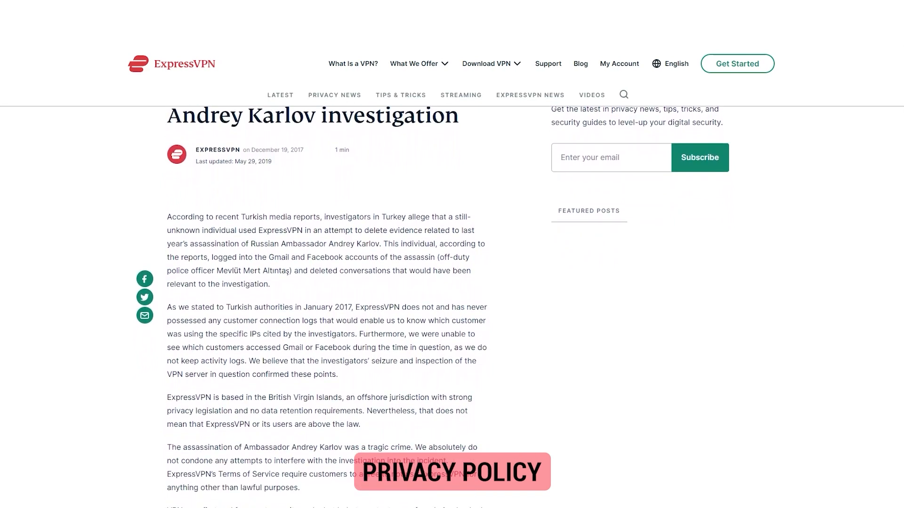
scroll(down, 3)
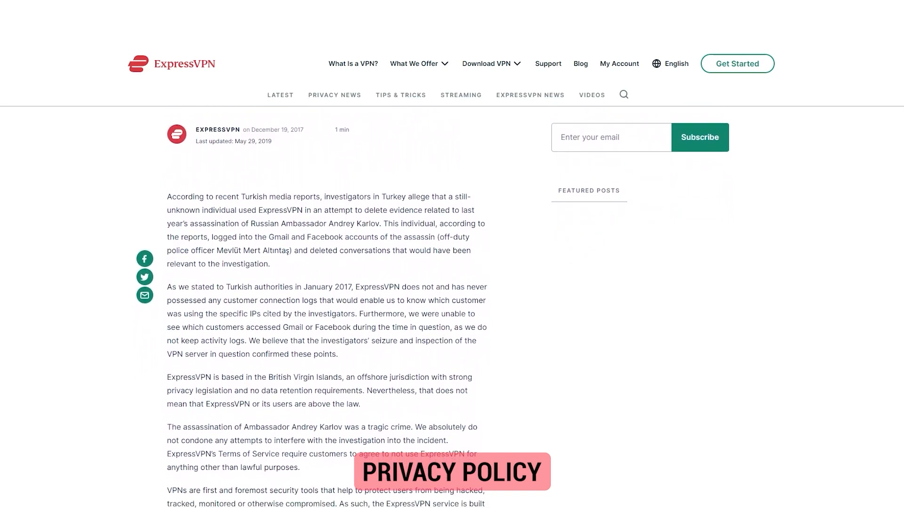
scroll(down, 3)
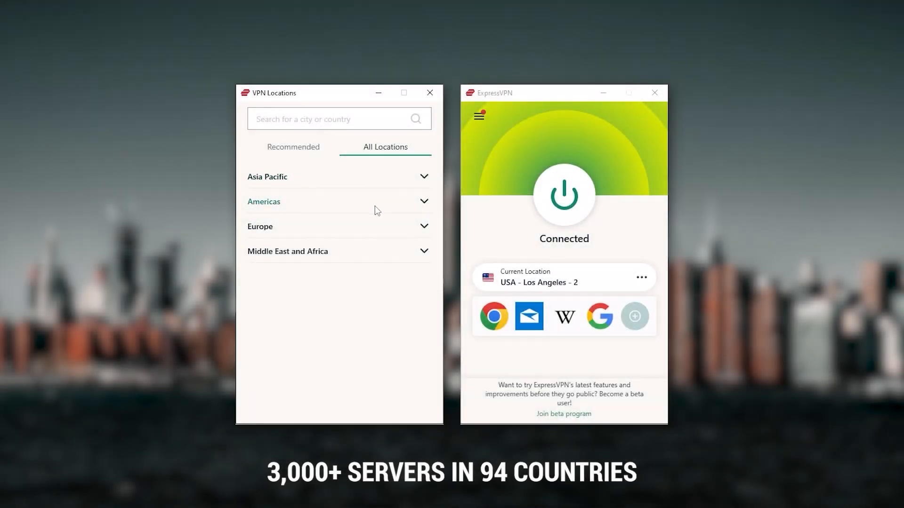
Expand the Americas under All Locations and scroll its country list
click(263, 202)
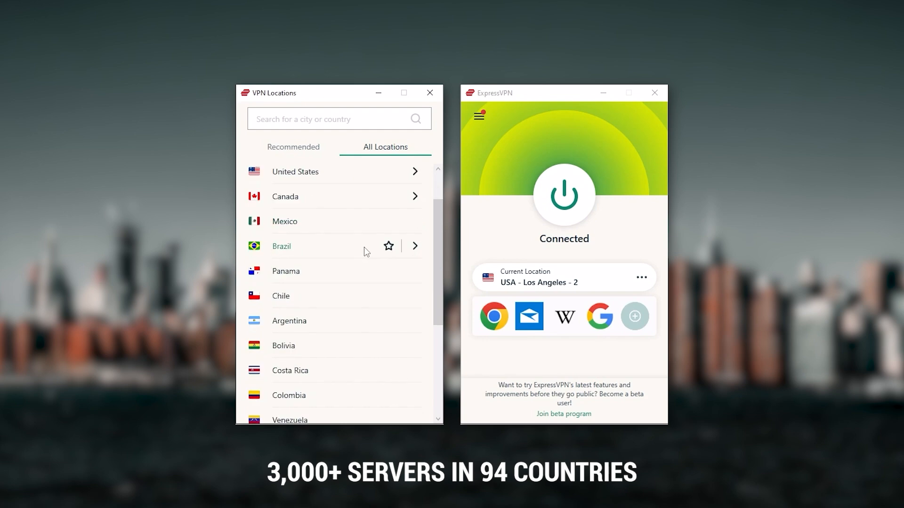
scroll(down, 3)
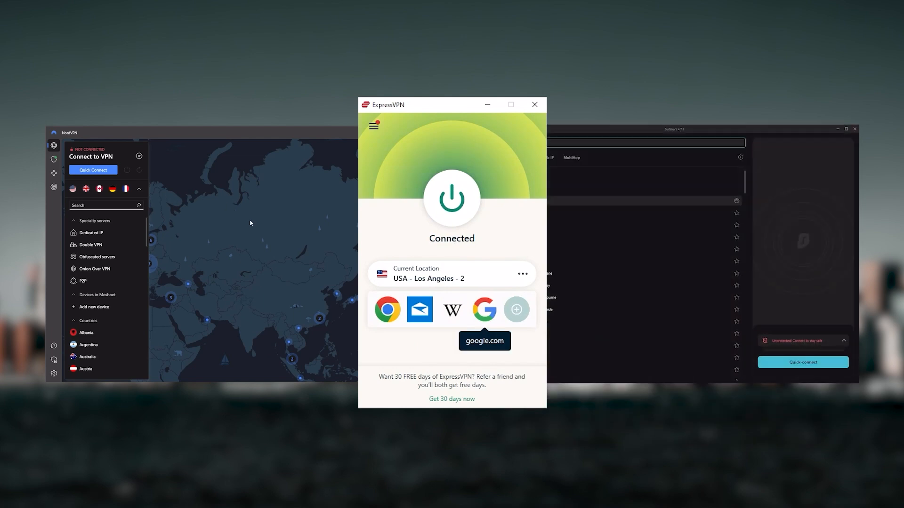
mouse_move(174, 220)
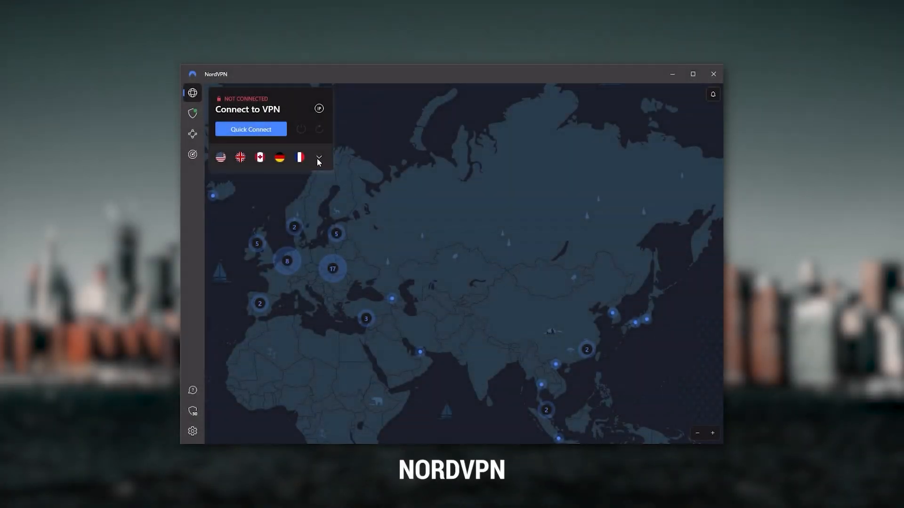
Expand and collapse NordVPN's server list, then visit Threat Protection settings and return to the map
click(318, 158)
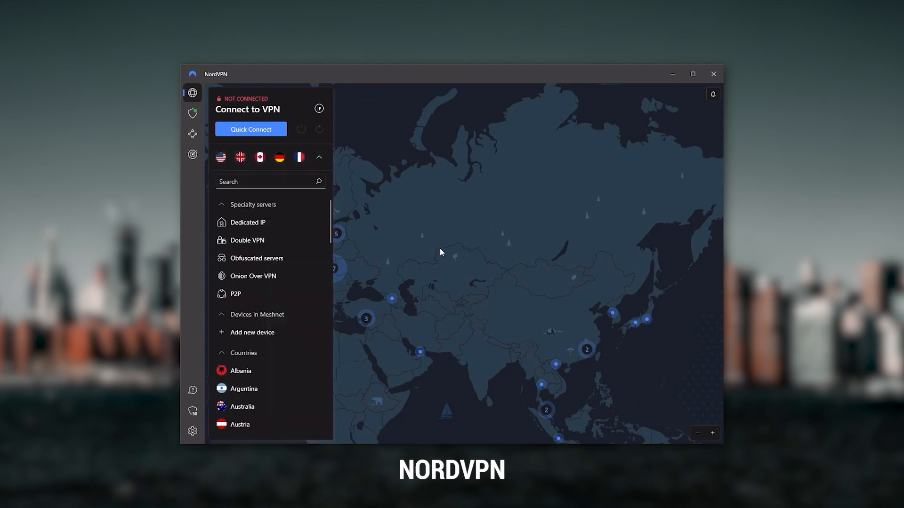
click(319, 157)
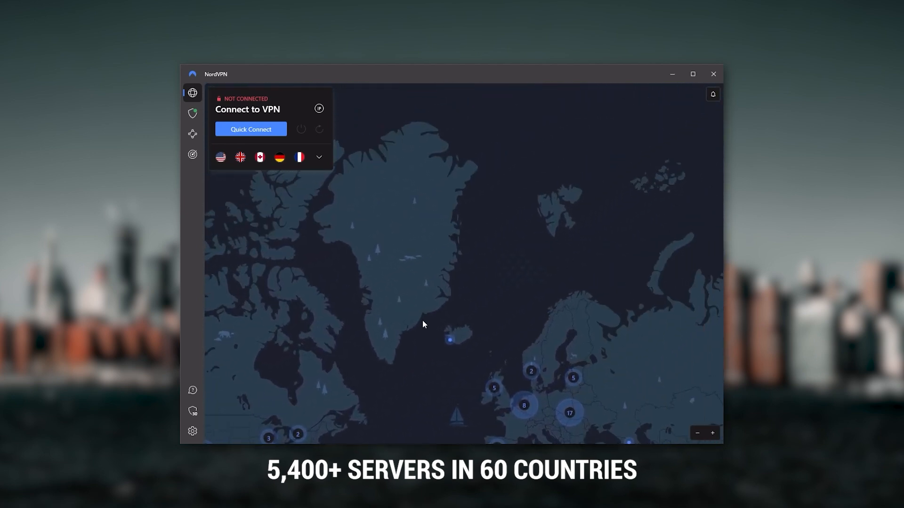
click(192, 113)
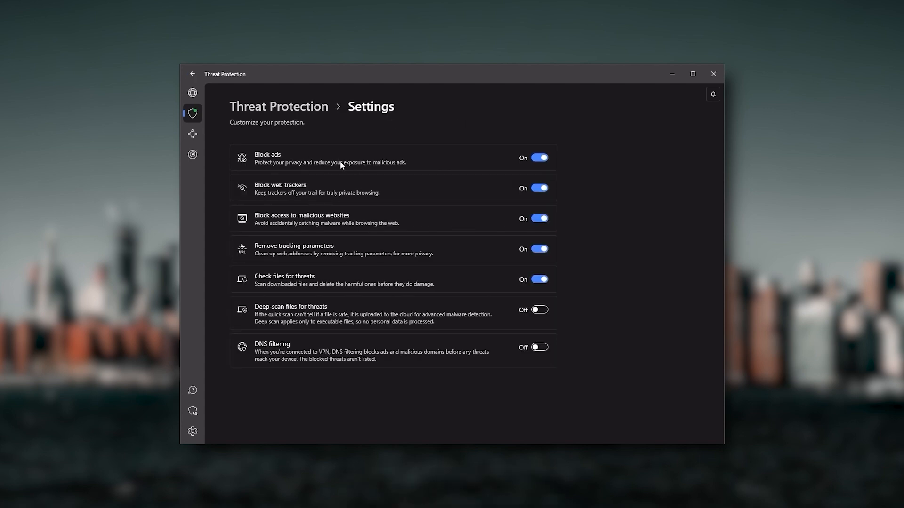
mouse_move(327, 191)
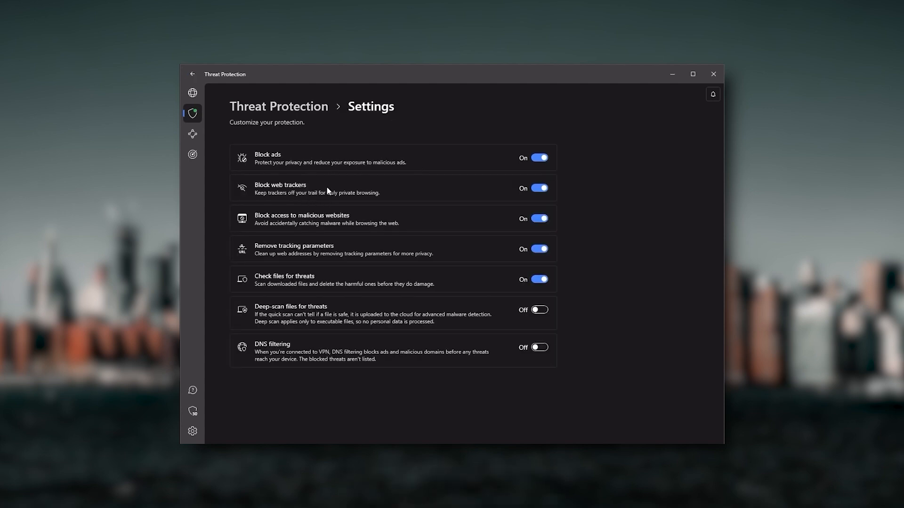
click(193, 93)
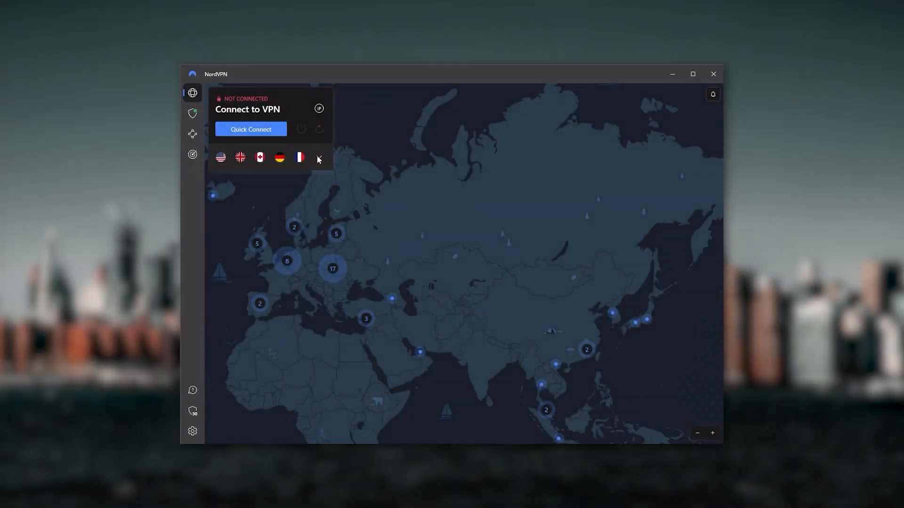
Re-expand and hide the specialty servers list, then scroll the six-device NordVPN page
click(319, 158)
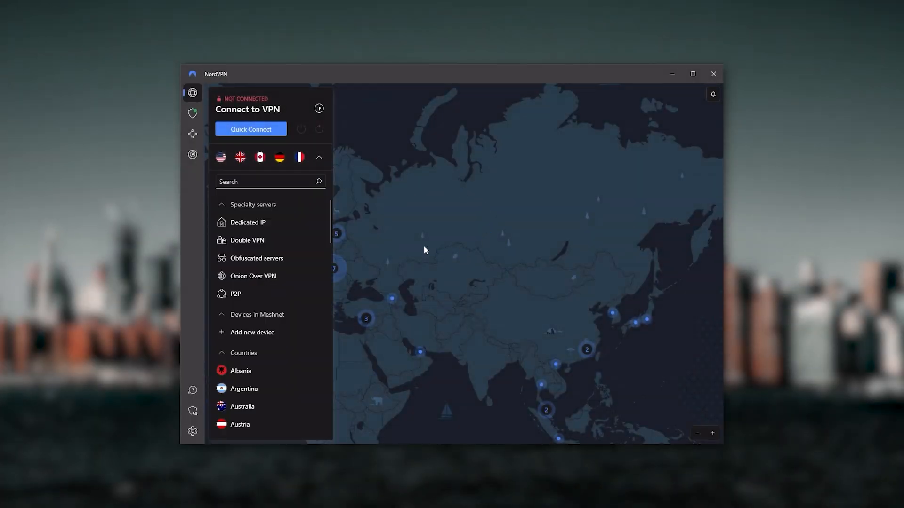
click(318, 158)
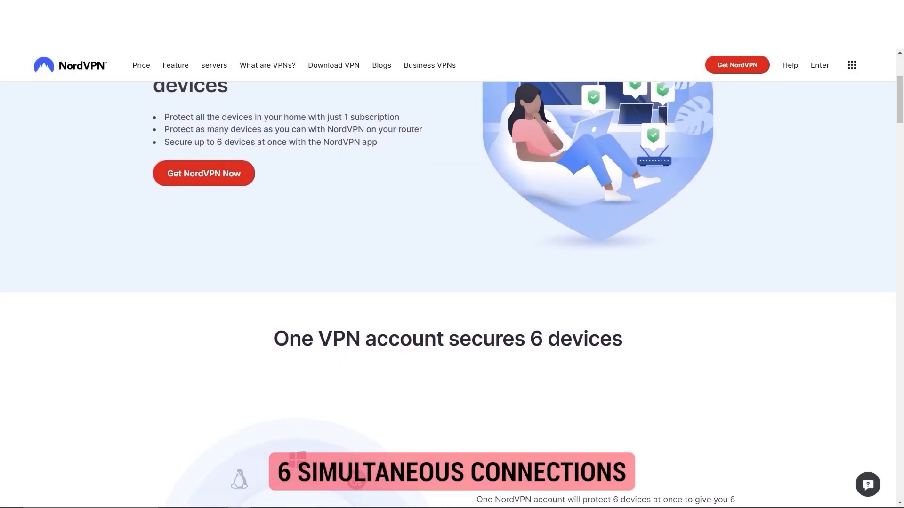
scroll(down, 3)
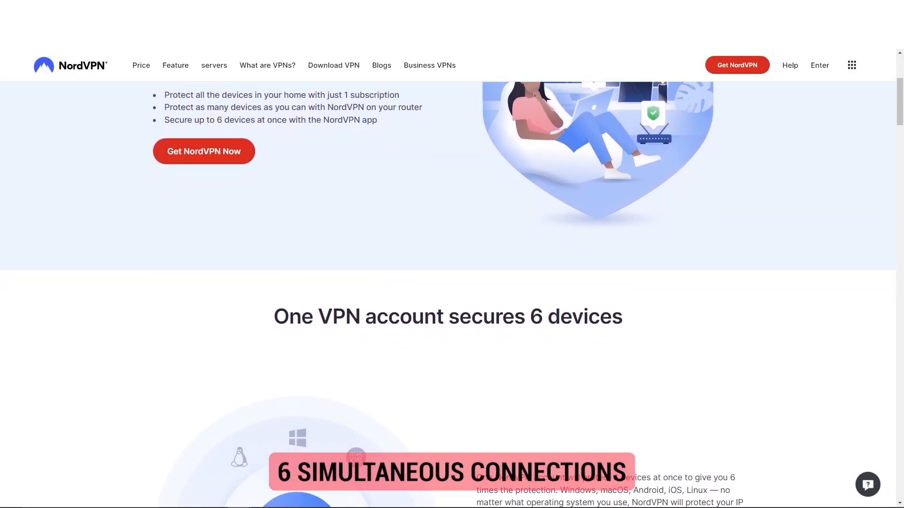
scroll(down, 3)
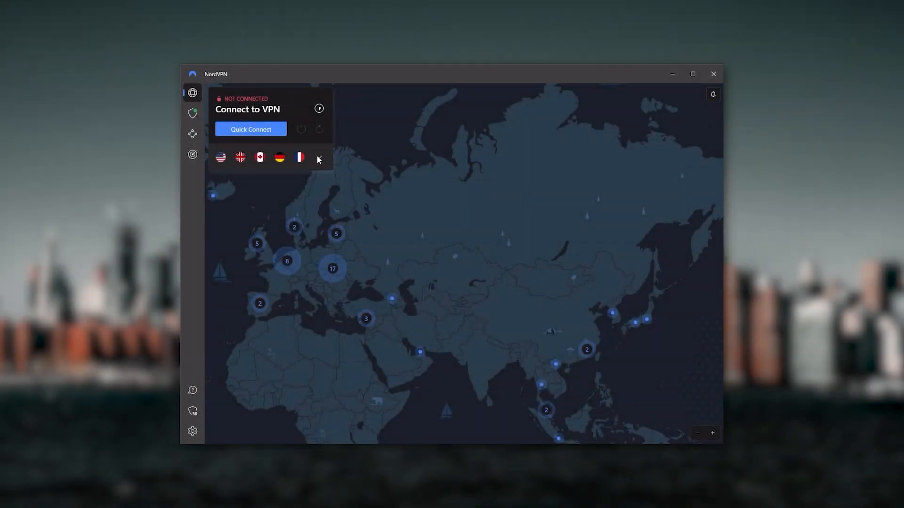
Expand NordVPN's Specialty servers, Meshnet and Countries list, then bring up Surfshark
click(319, 159)
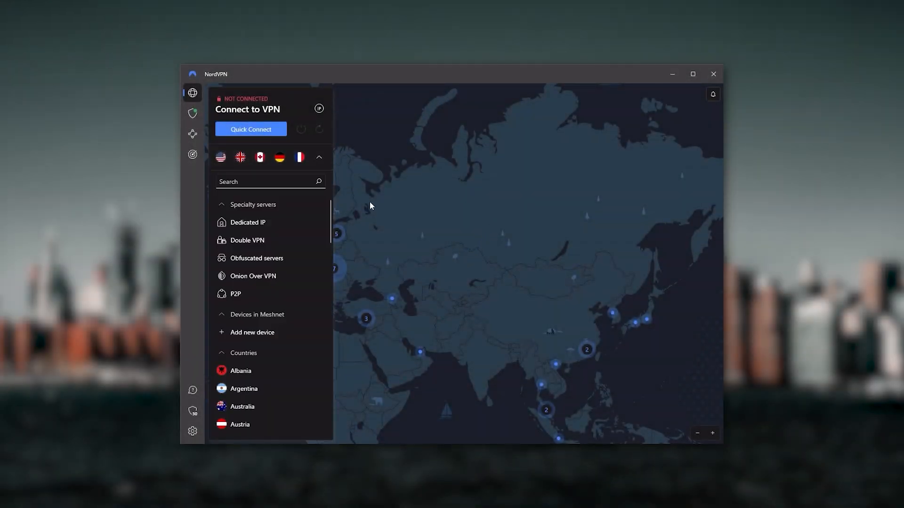
click(319, 157)
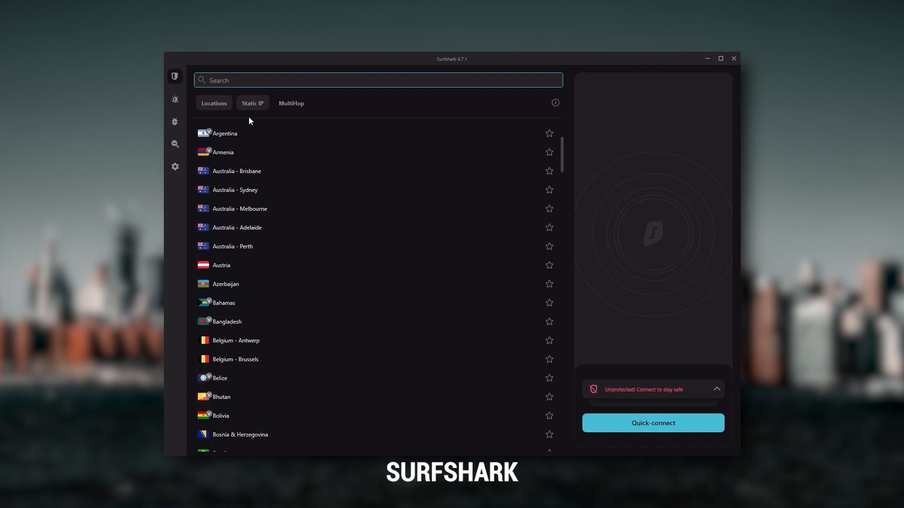
mouse_move(503, 312)
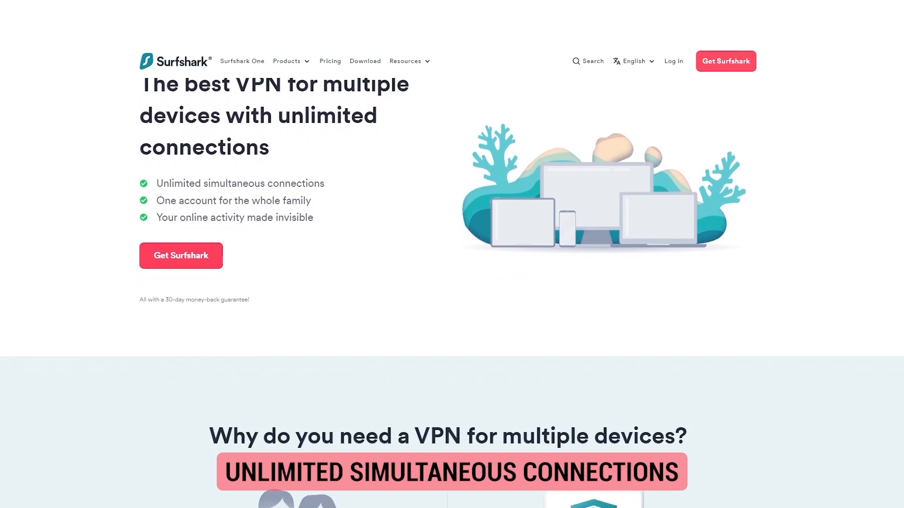
Scroll down Surfshark's unlimited simultaneous connections page
scroll(down, 3)
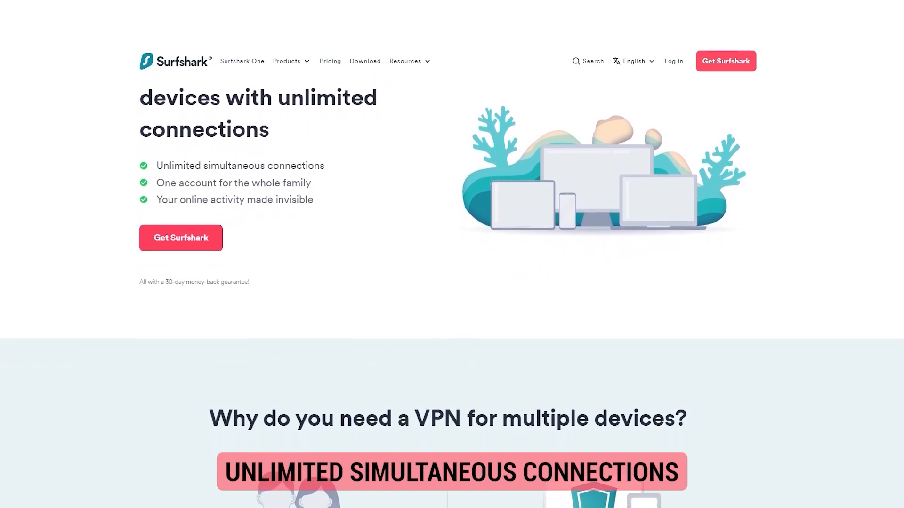
scroll(down, 3)
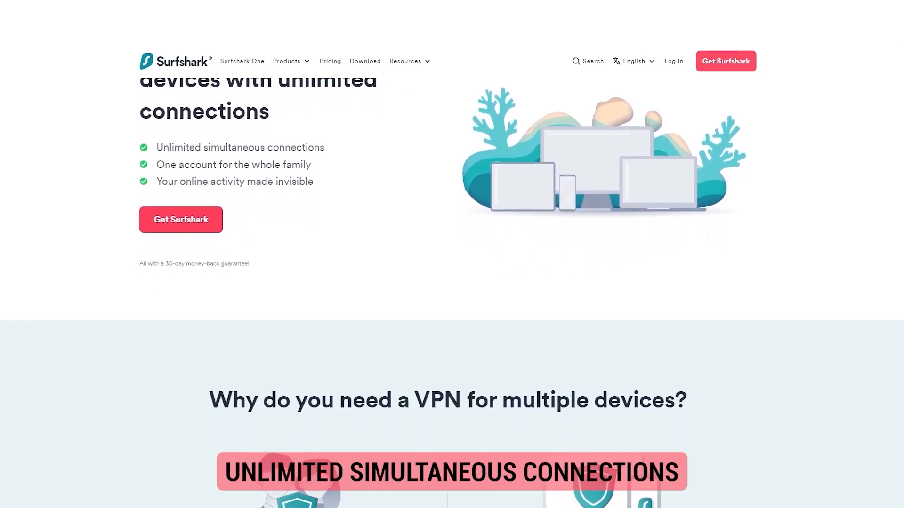
scroll(down, 3)
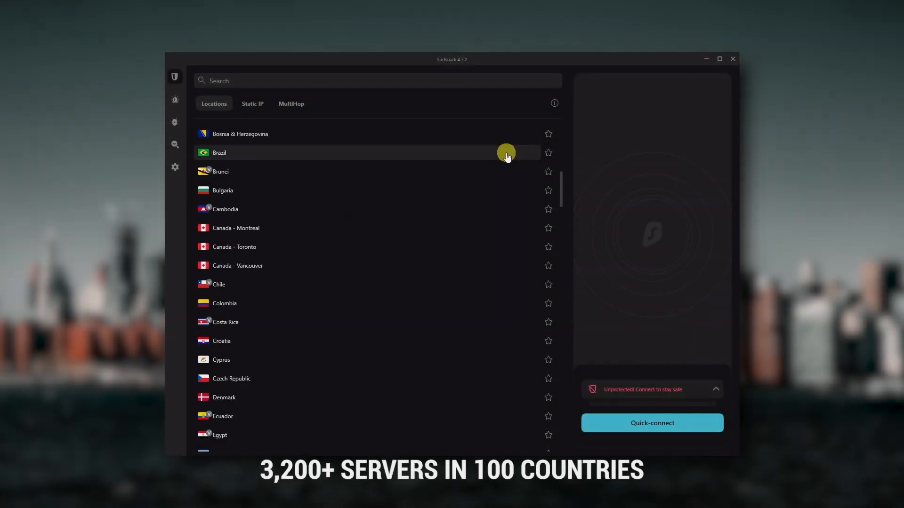
Scroll Surfshark's locations list and open VPN settings with CleanWeb, Kill Switch and NoBorders
scroll(down, 3)
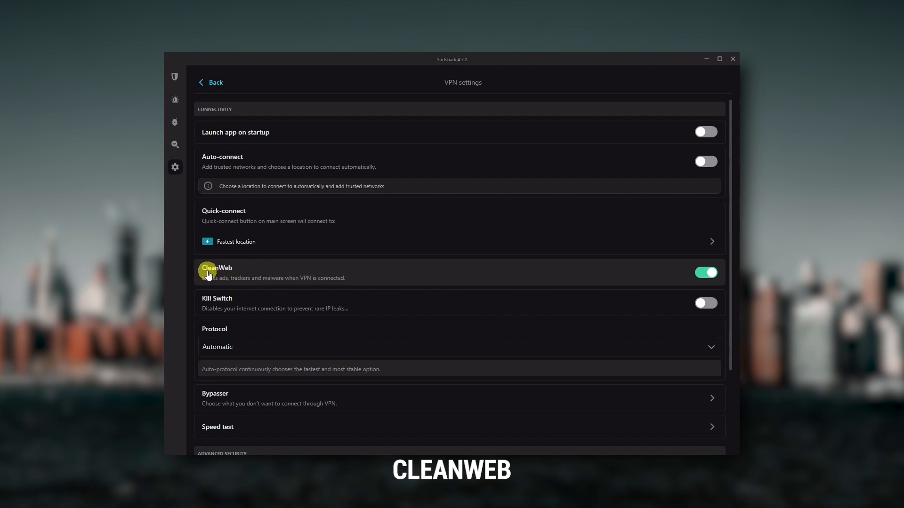
click(175, 77)
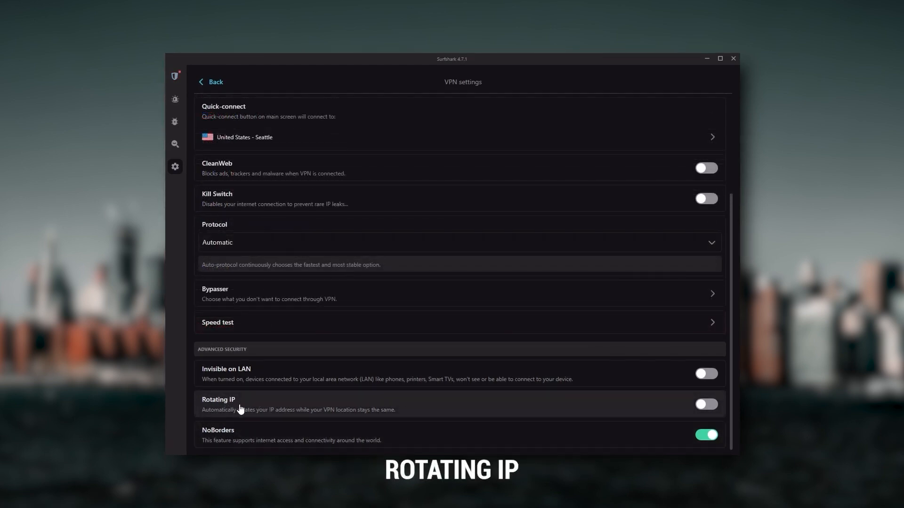
mouse_move(504, 412)
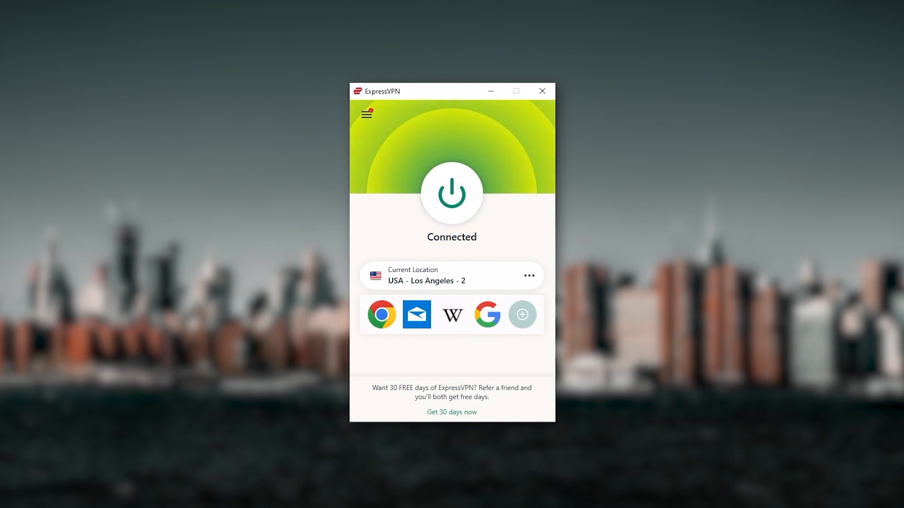
mouse_move(483, 219)
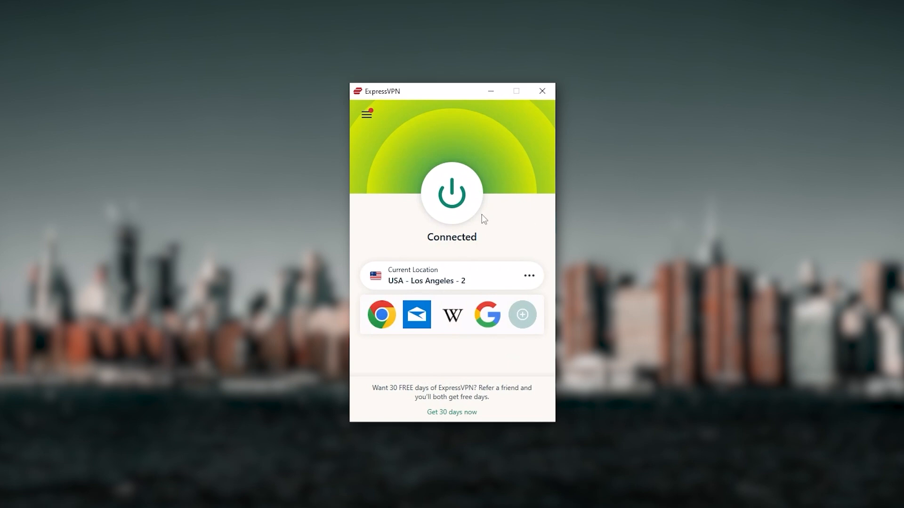
mouse_move(479, 241)
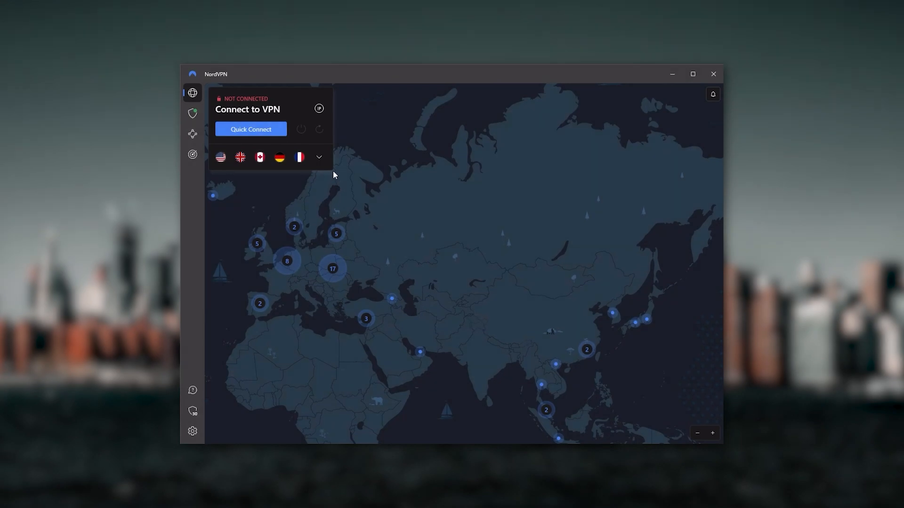
click(318, 157)
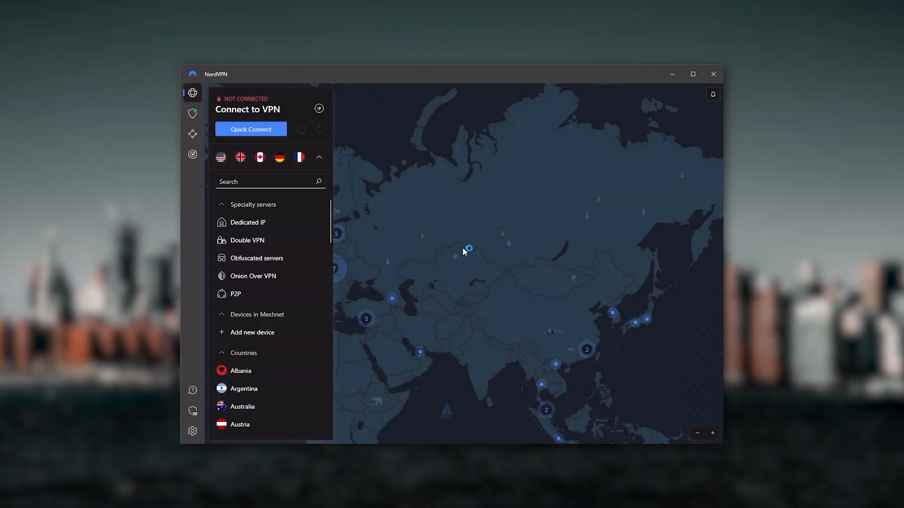
click(319, 157)
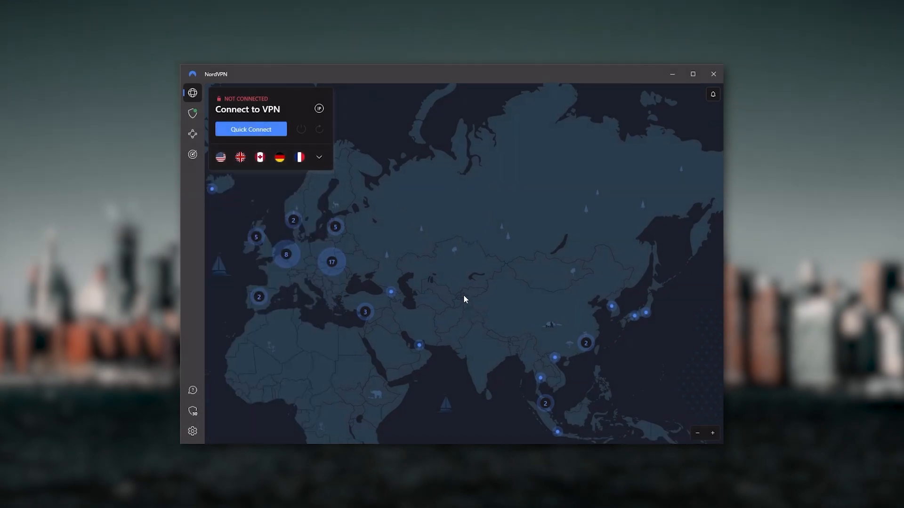
drag(464, 299, 577, 311)
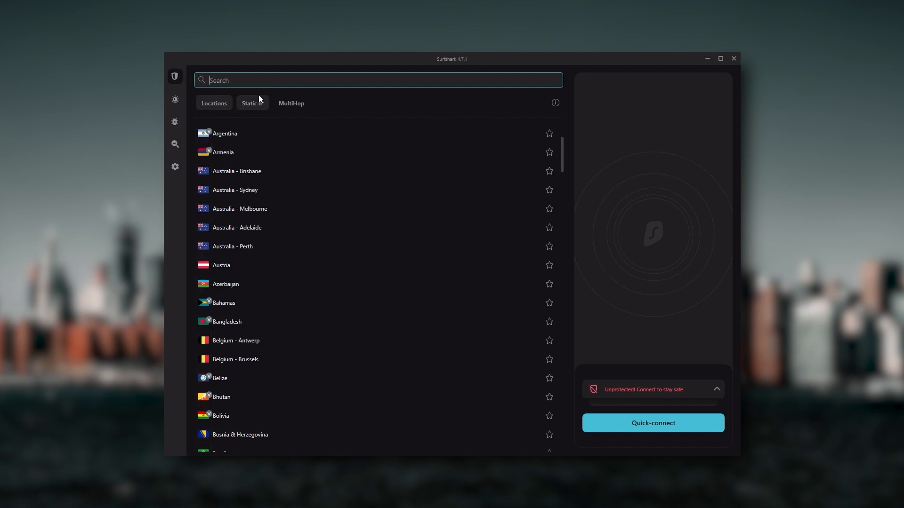
mouse_move(504, 312)
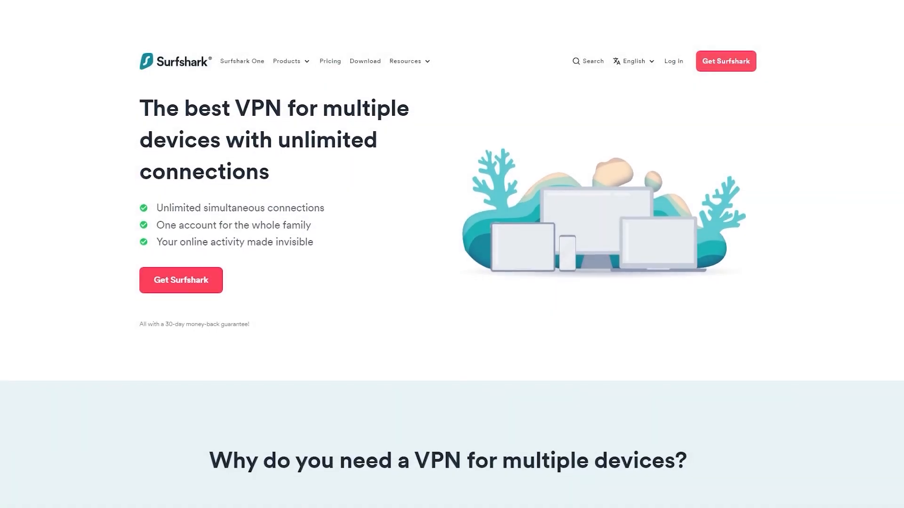
Scroll down Surfshark's unlimited-devices page in Chrome to view more of it
scroll(down, 3)
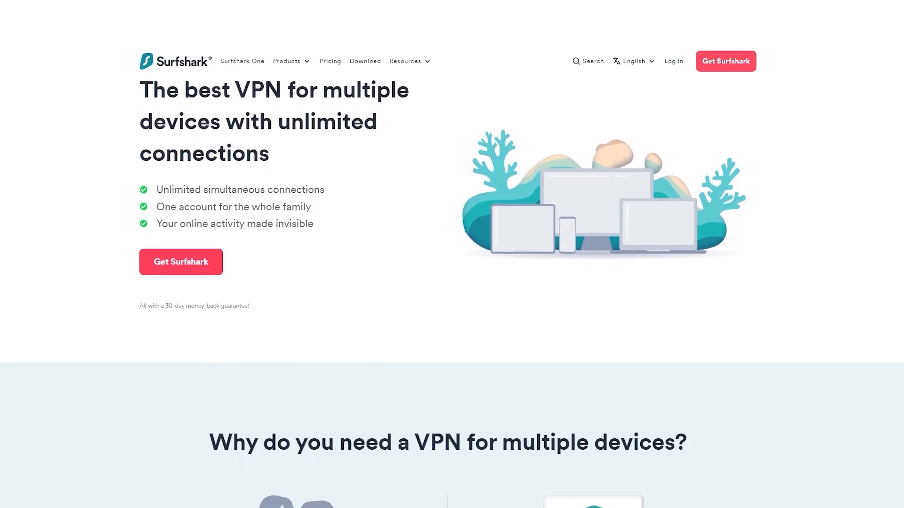
scroll(down, 3)
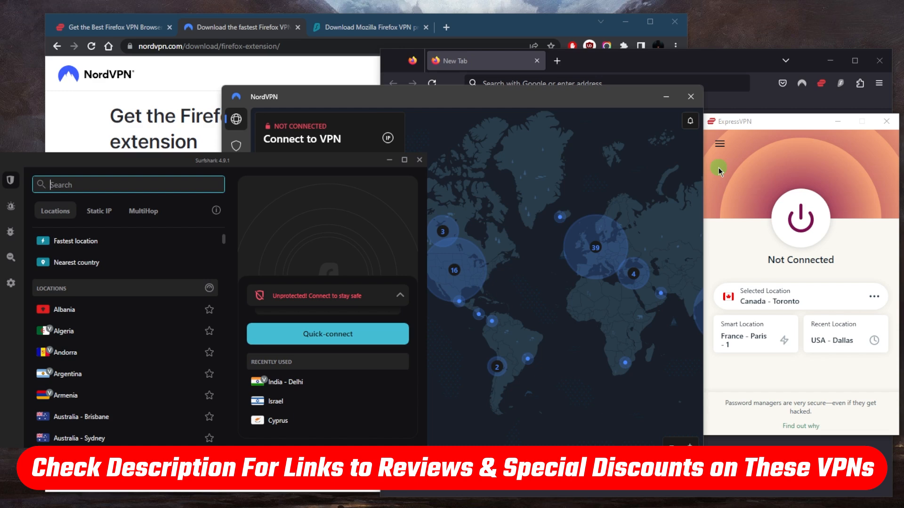
mouse_move(550, 174)
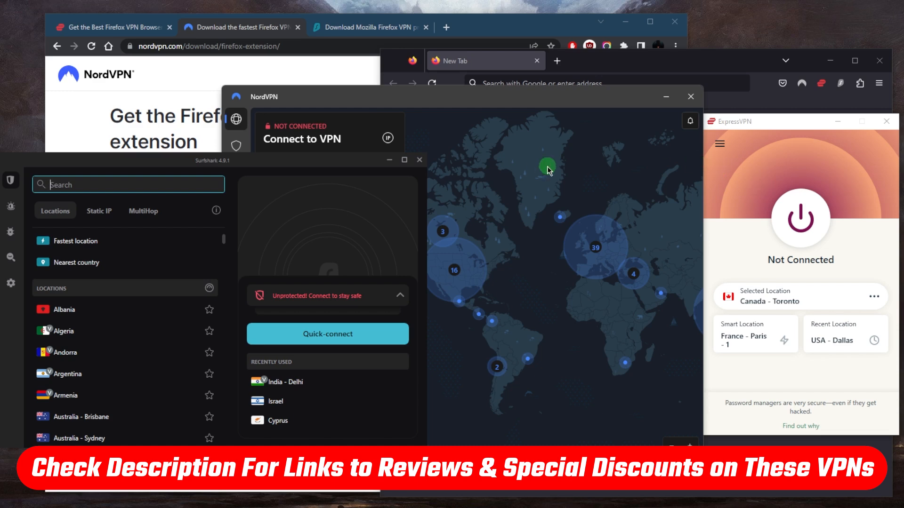
mouse_move(519, 167)
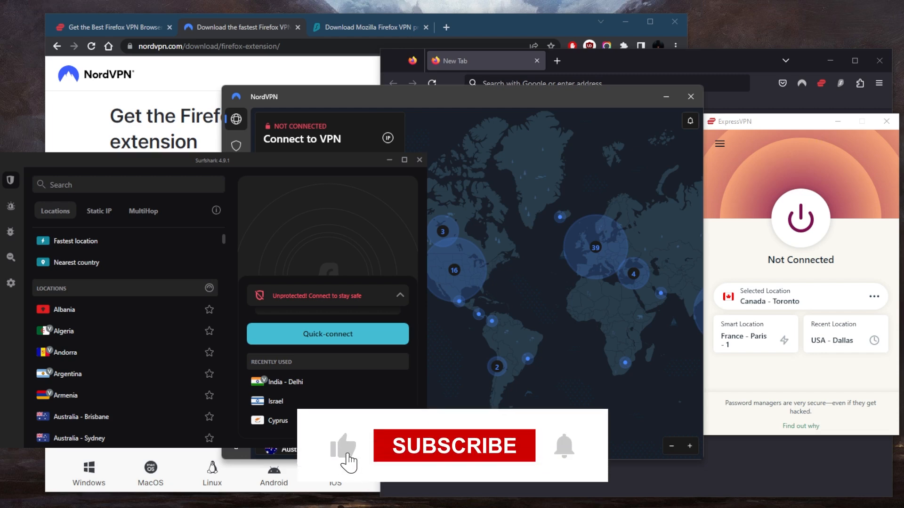
click(455, 446)
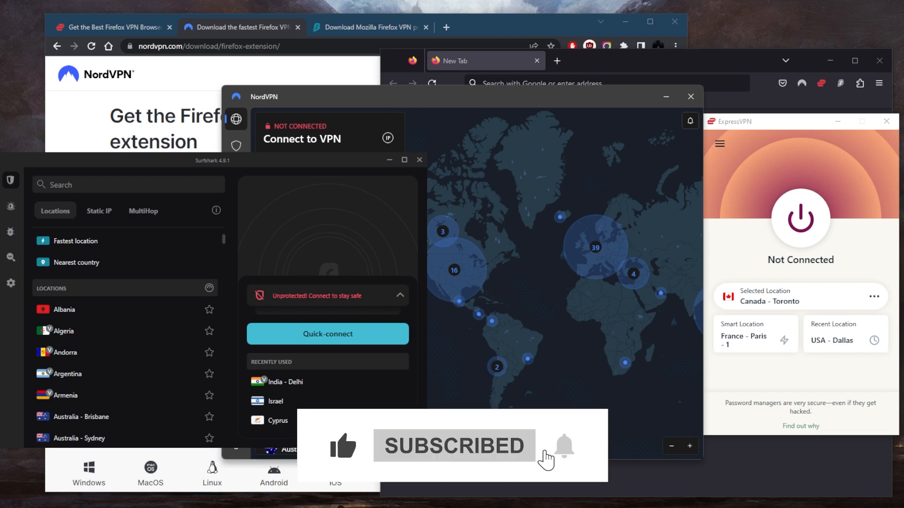